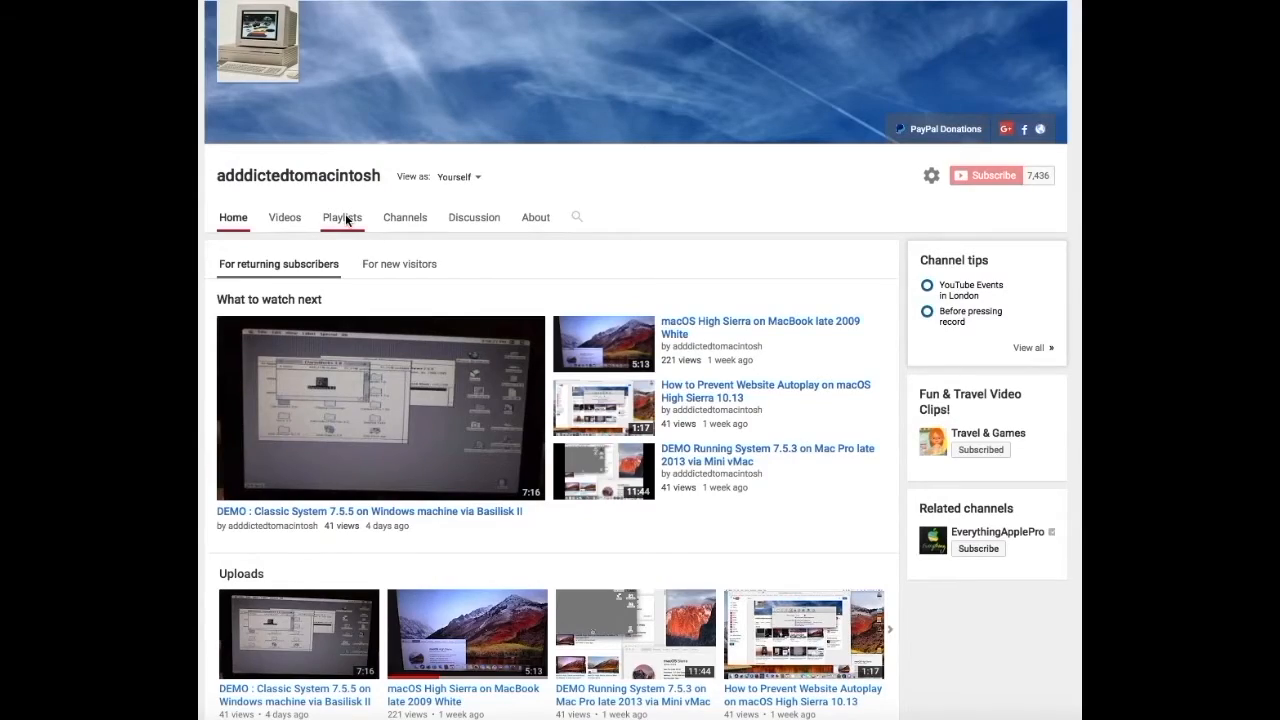
Show the channel's Playlists page and page the Saved playlists row to more entries like Mac OS and iPhone.
left_click(342, 216)
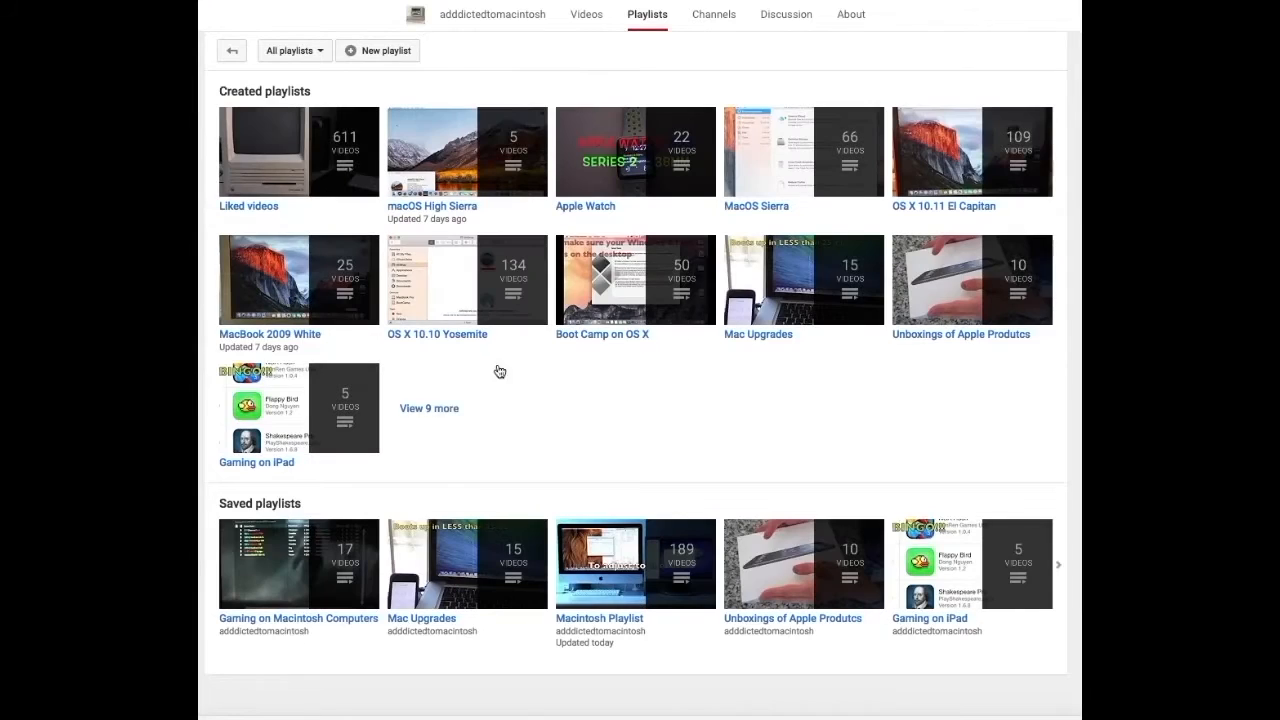
mouse_move(1058, 564)
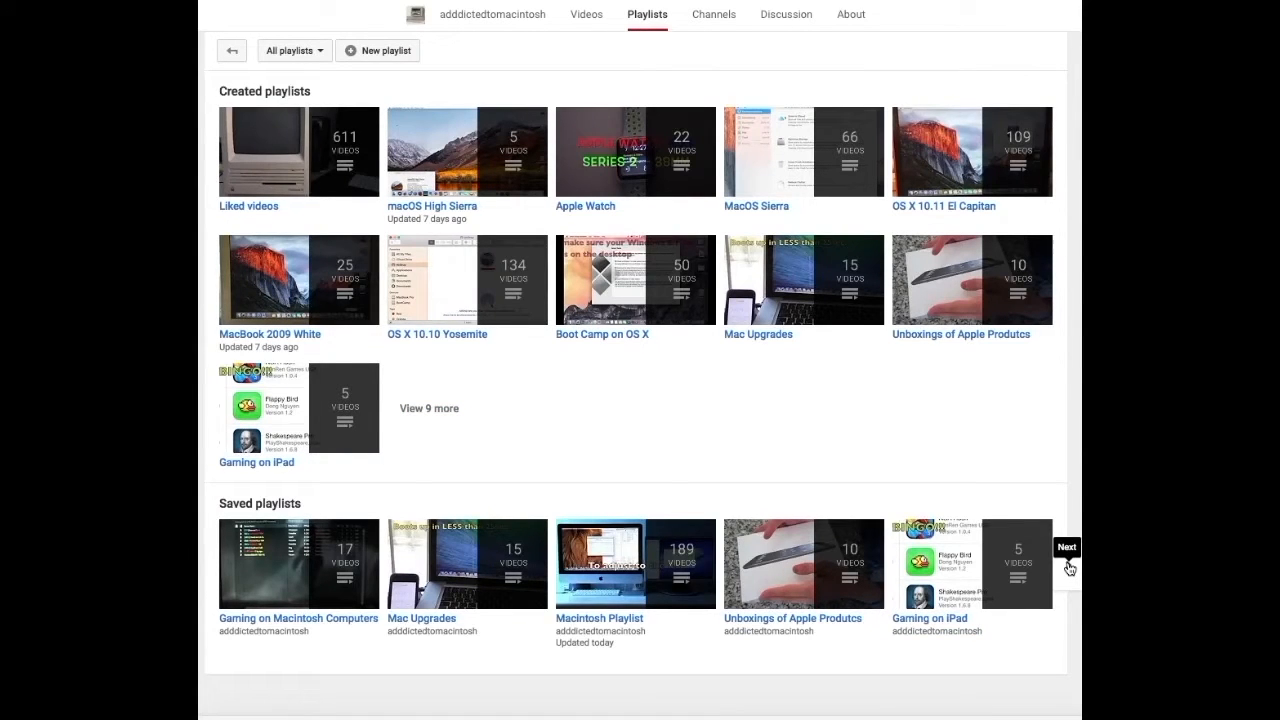
left_click(1066, 548)
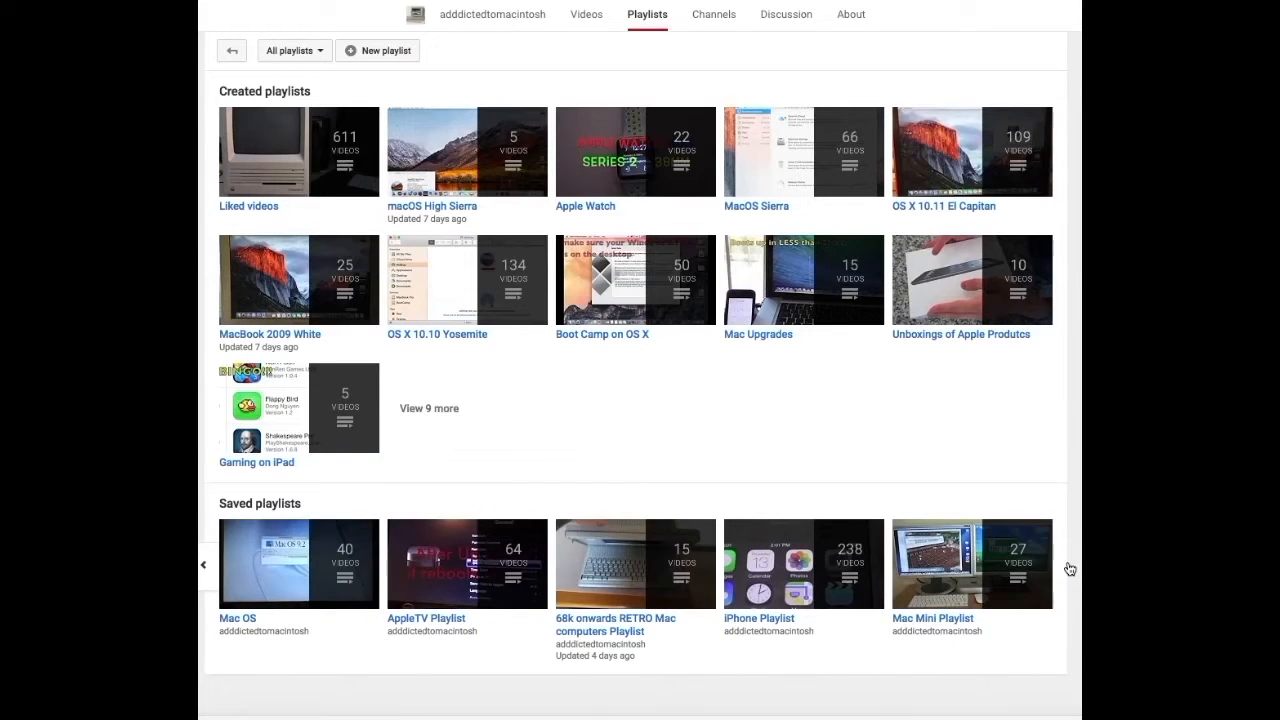
mouse_move(1068, 568)
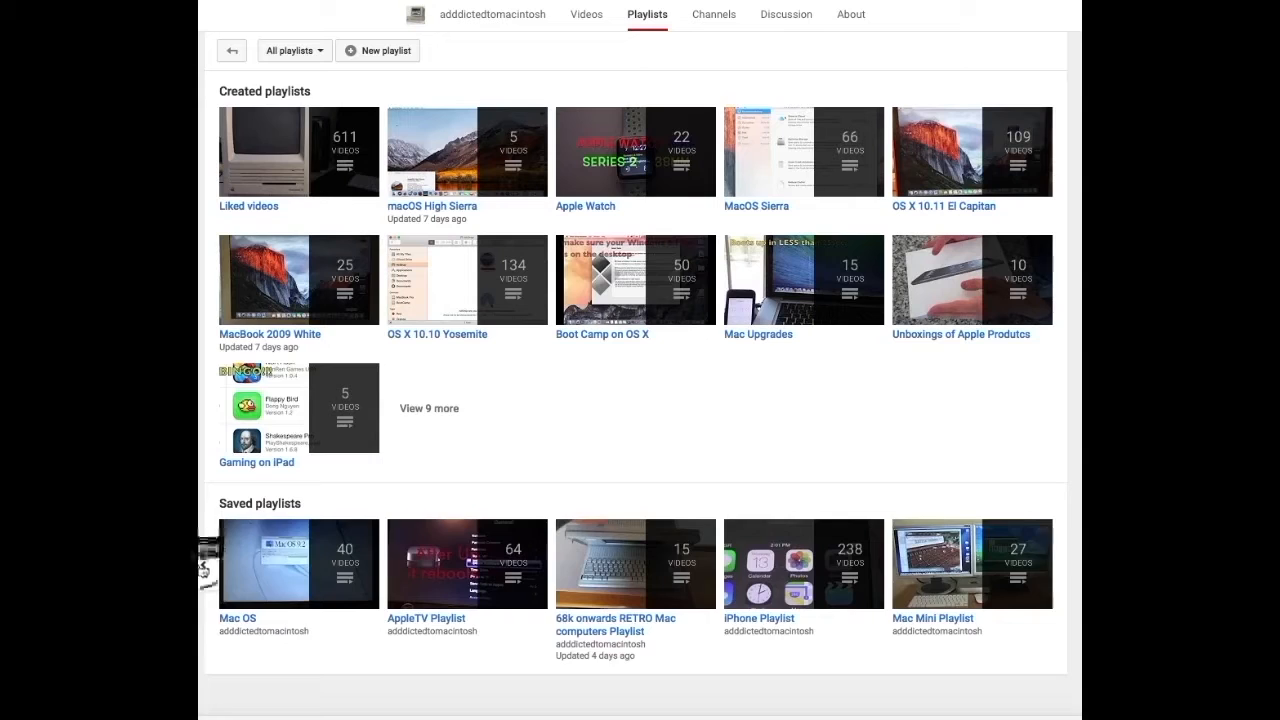
scroll("down", 3)
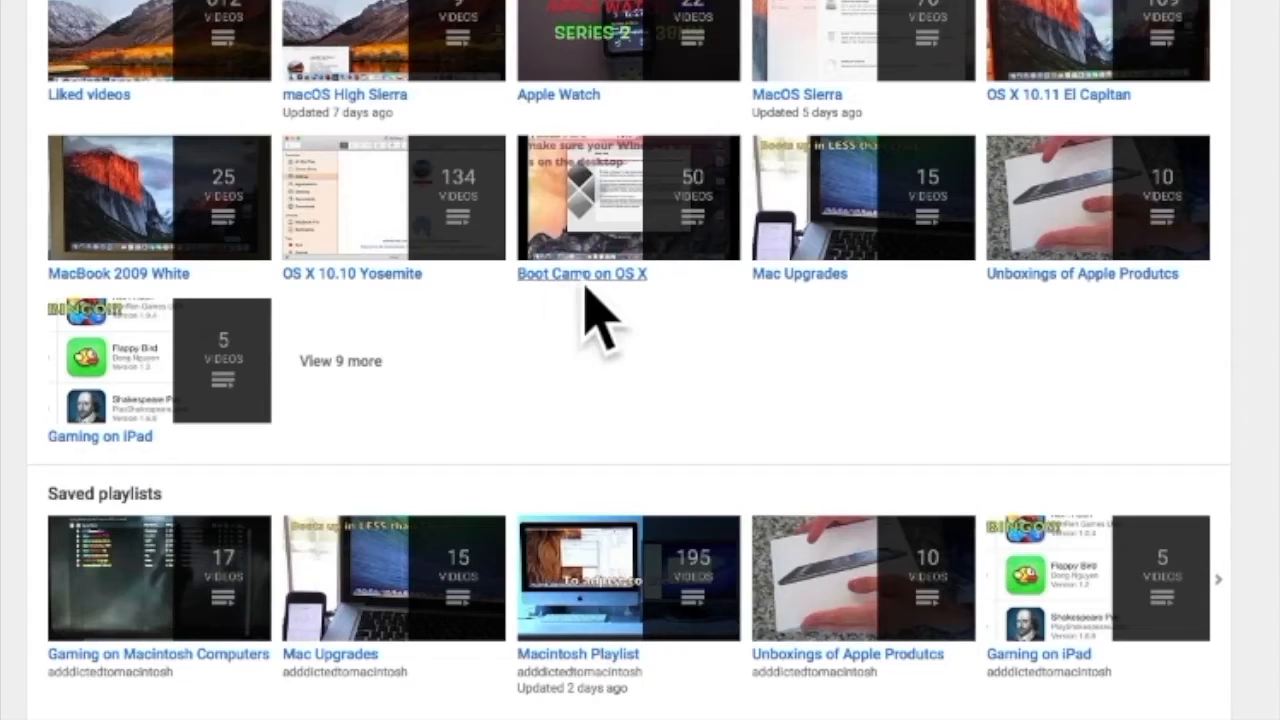
mouse_move(590, 284)
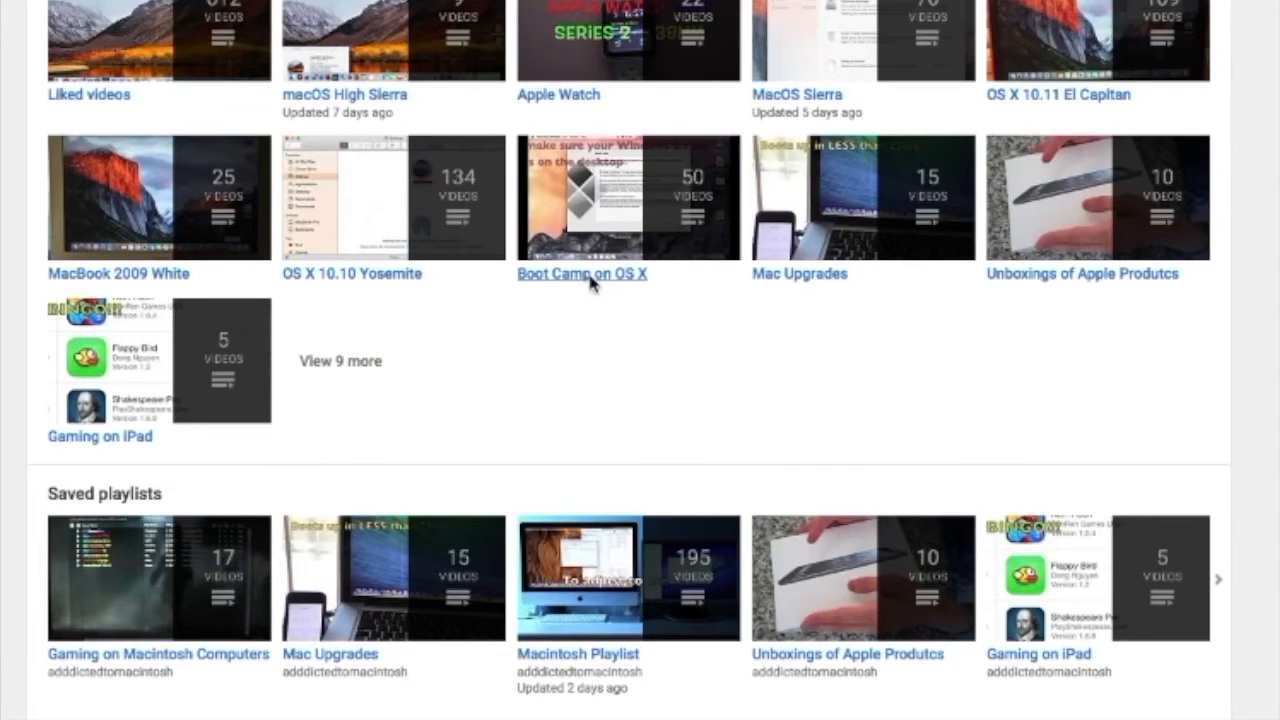
Bring up the Boot Camp on OS X playlist and scroll its video list down to the final entry, number 50.
left_click(580, 272)
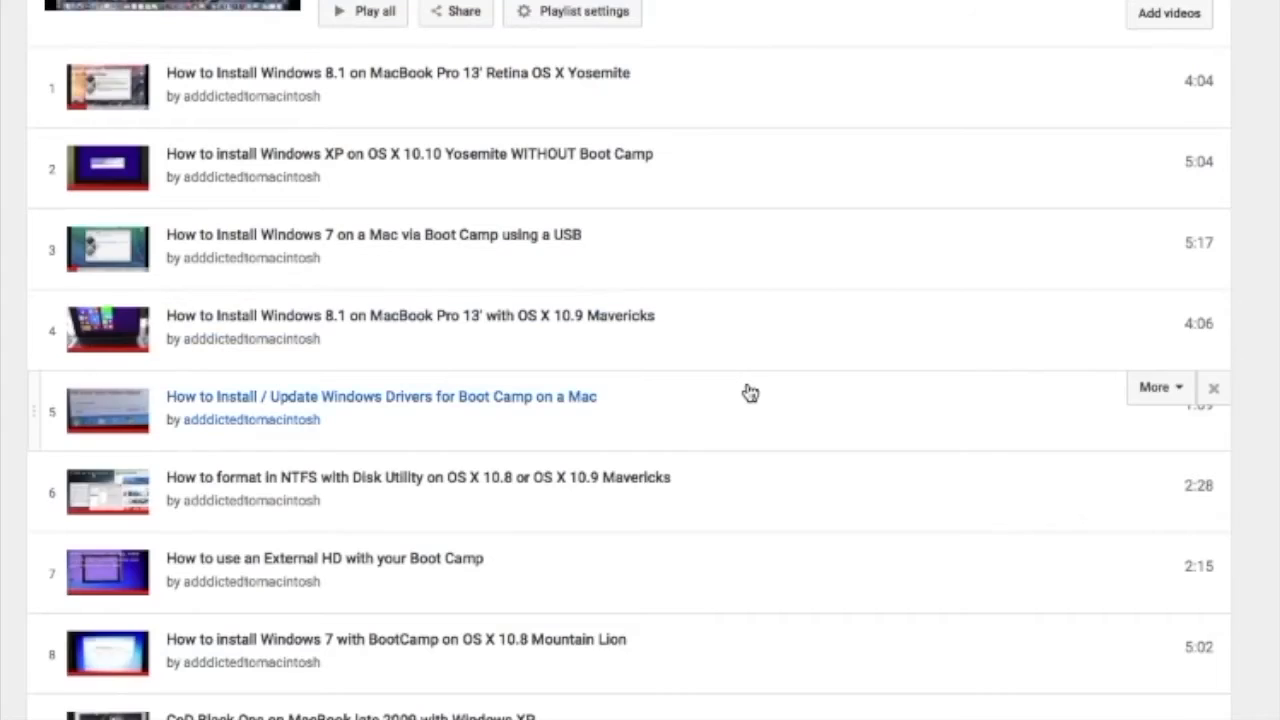
scroll("down", 3)
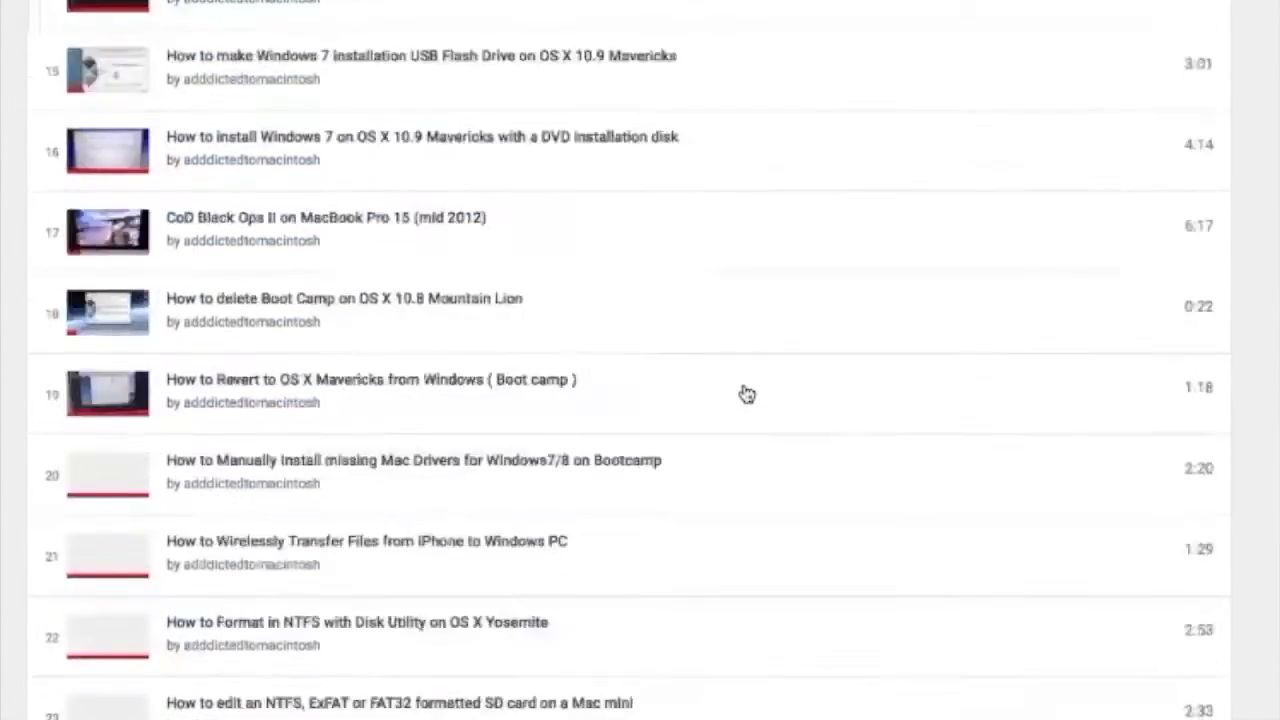
scroll("down", 3)
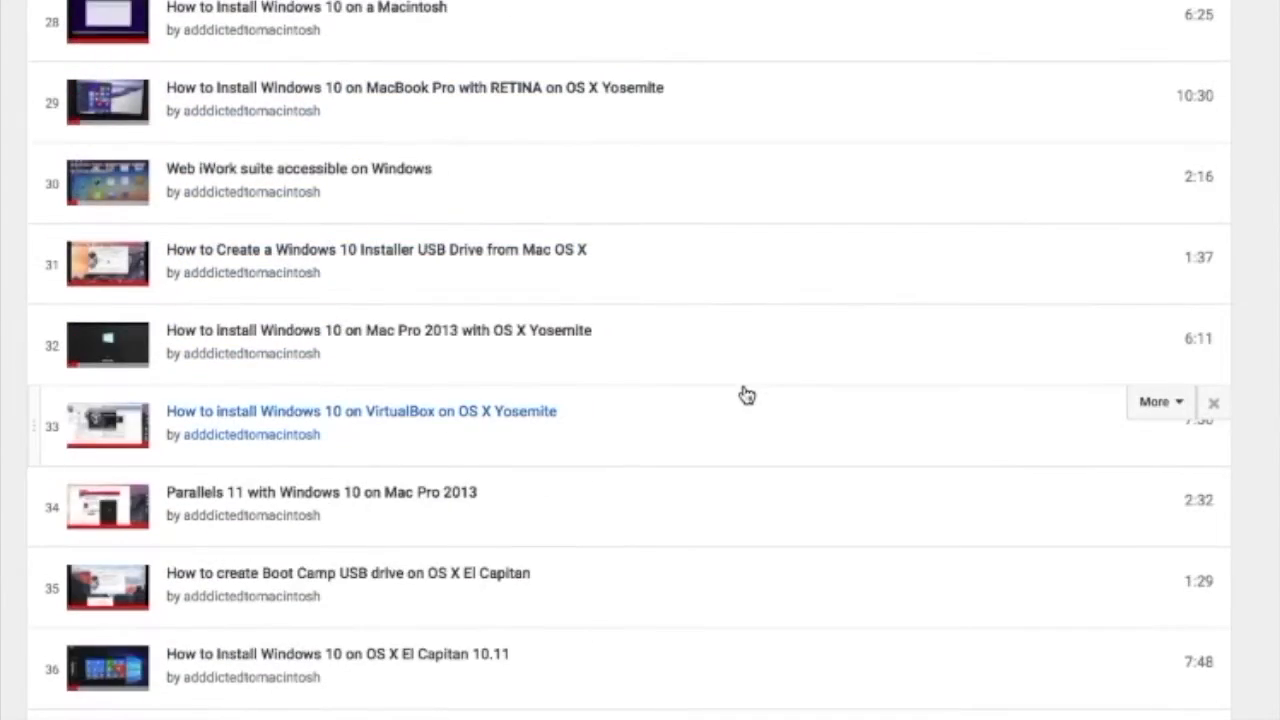
scroll("down", 3)
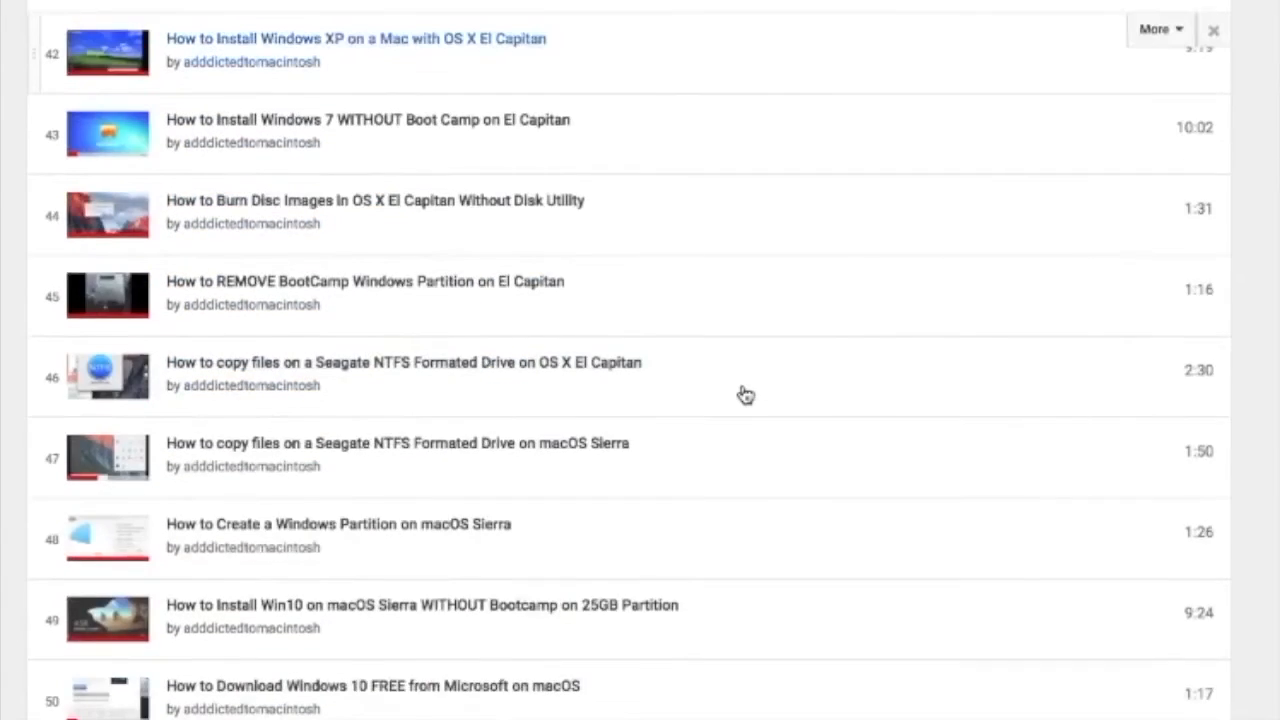
scroll("down", 3)
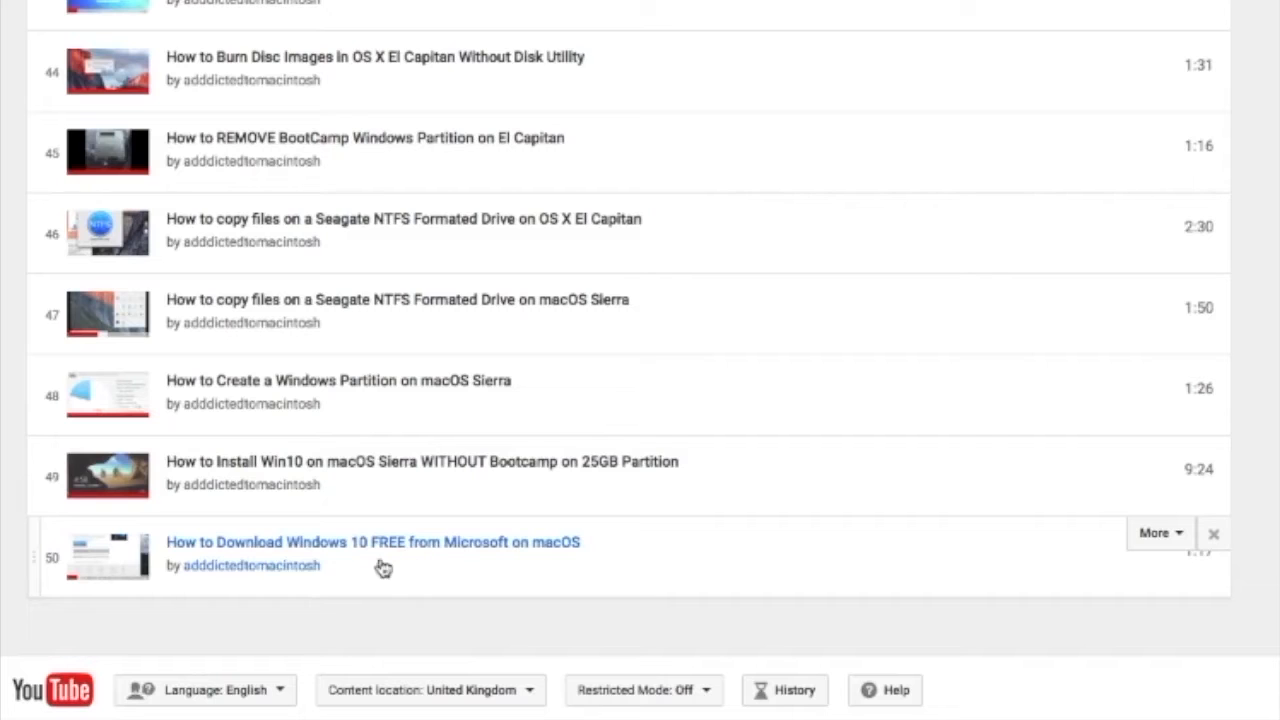
mouse_move(516, 568)
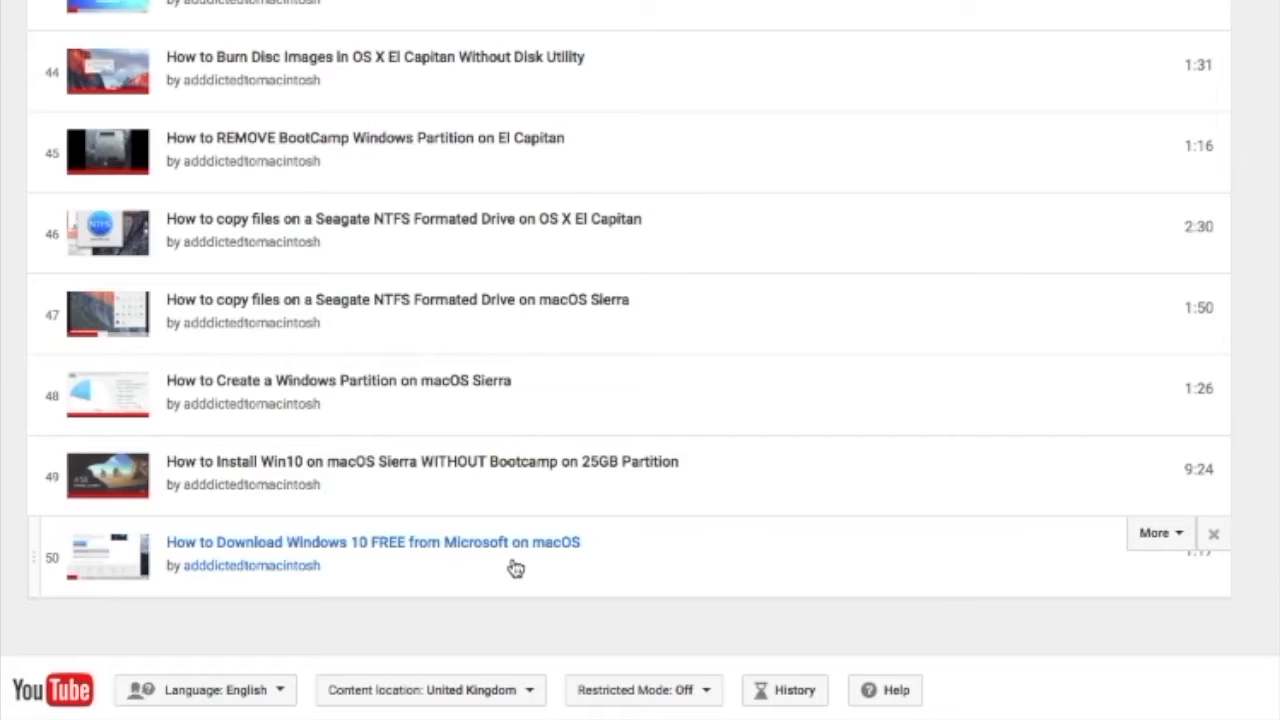